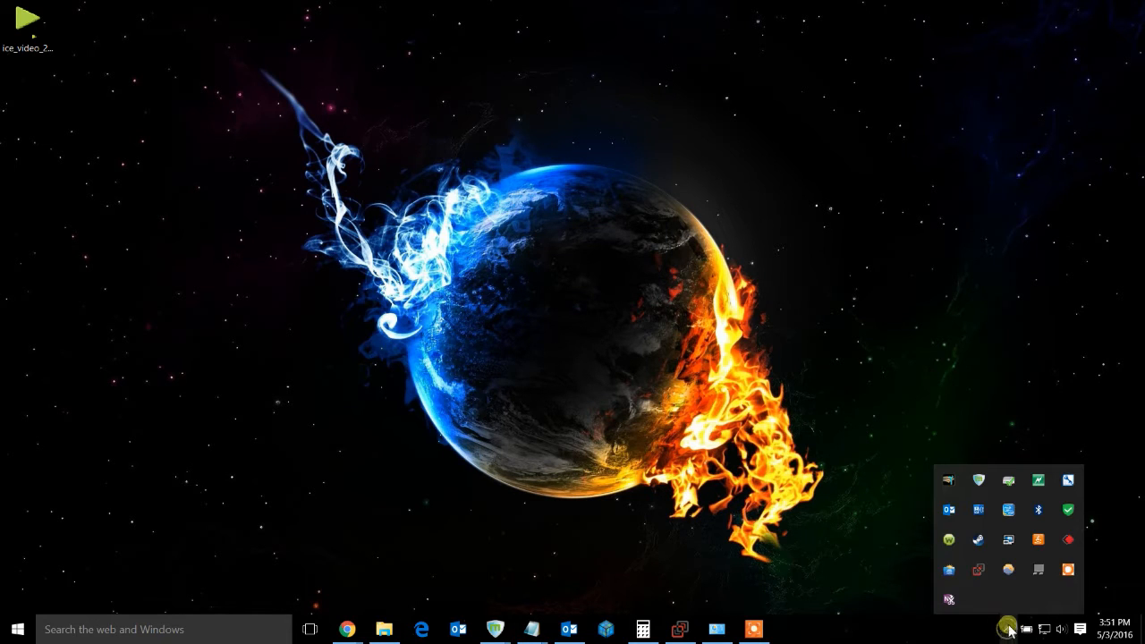
{"action": "mouse_move", "coordinate": [948, 541]}
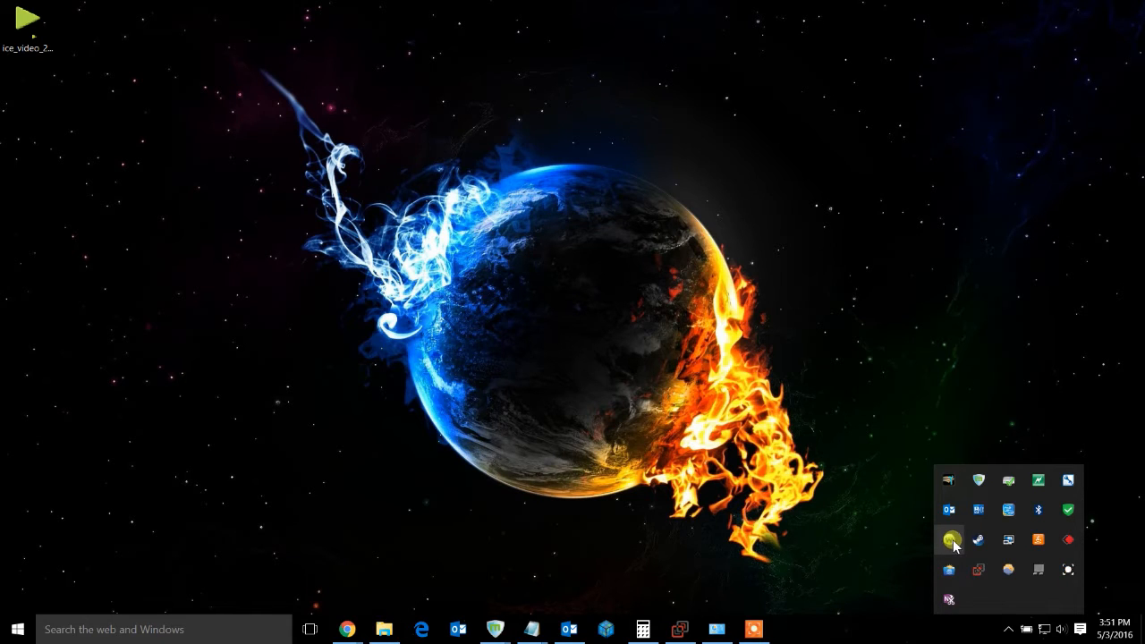
Start a full malware scan from the tray icon, then cancel it at about 16% and confirm.
{"action": "left_click", "coordinate": [949, 540]}
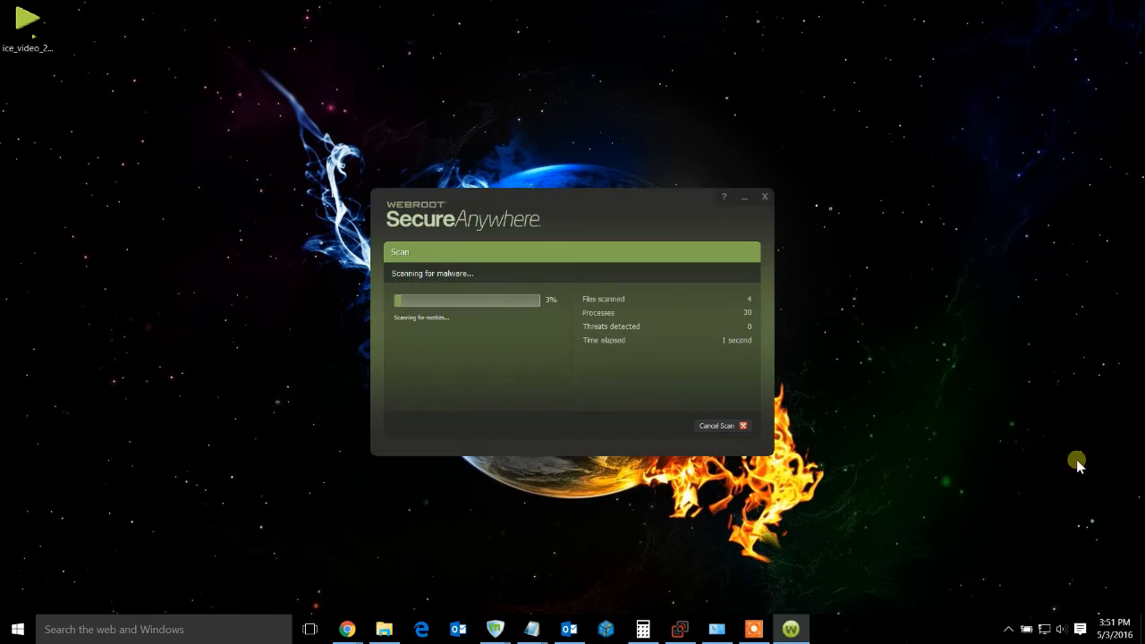
{"action": "mouse_move", "coordinate": [673, 336]}
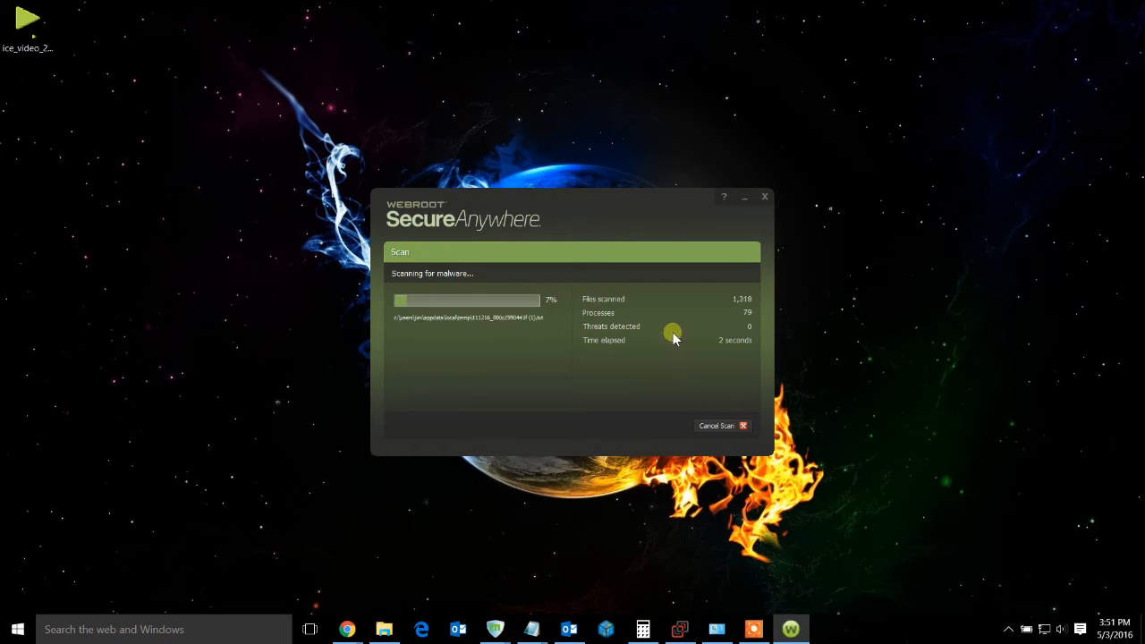
{"action": "mouse_move", "coordinate": [623, 374]}
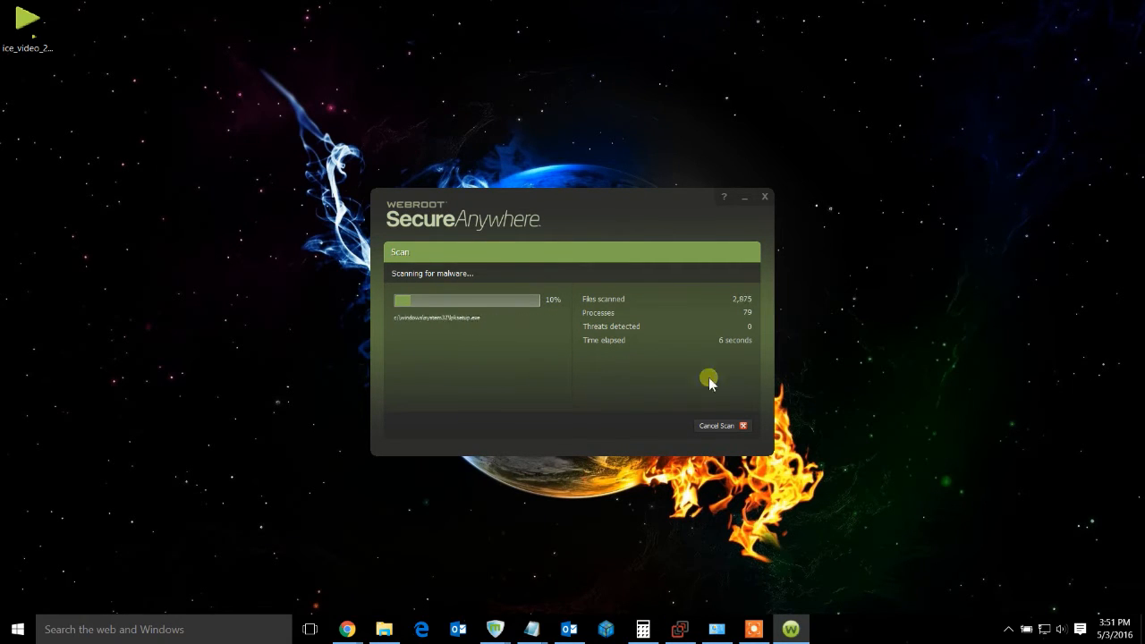
{"action": "mouse_move", "coordinate": [530, 320]}
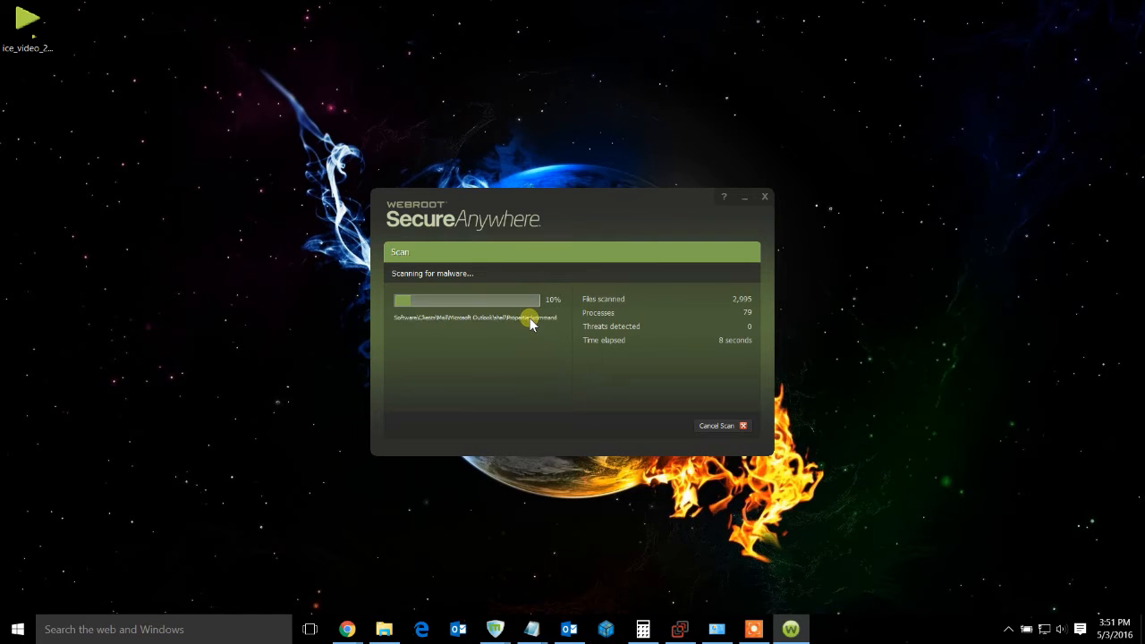
{"action": "mouse_move", "coordinate": [745, 428]}
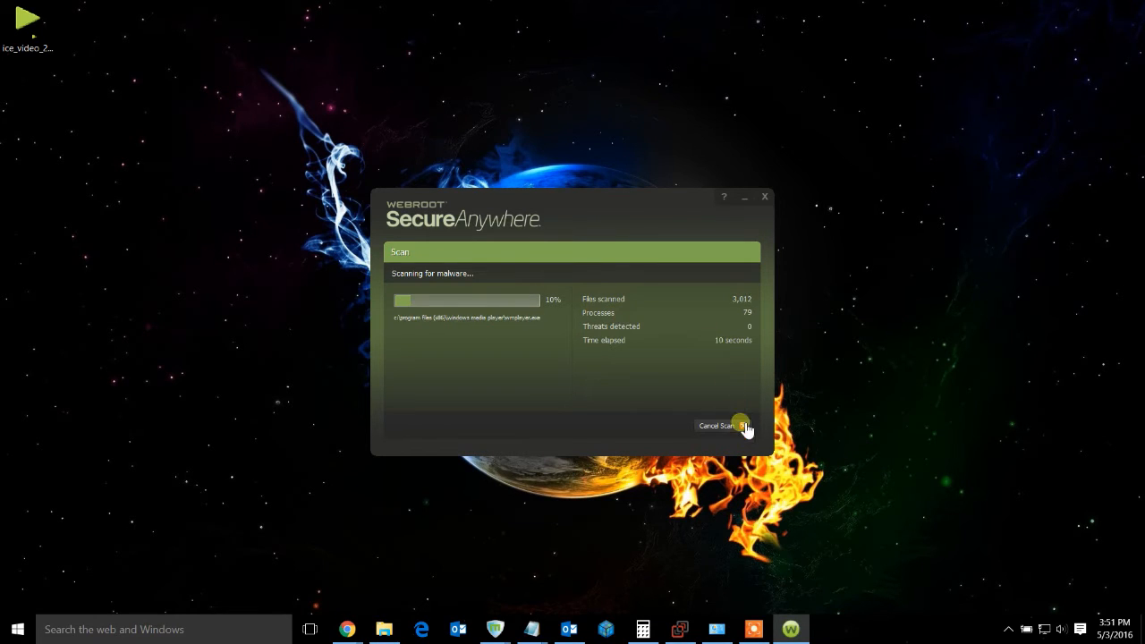
{"action": "left_click", "coordinate": [716, 426]}
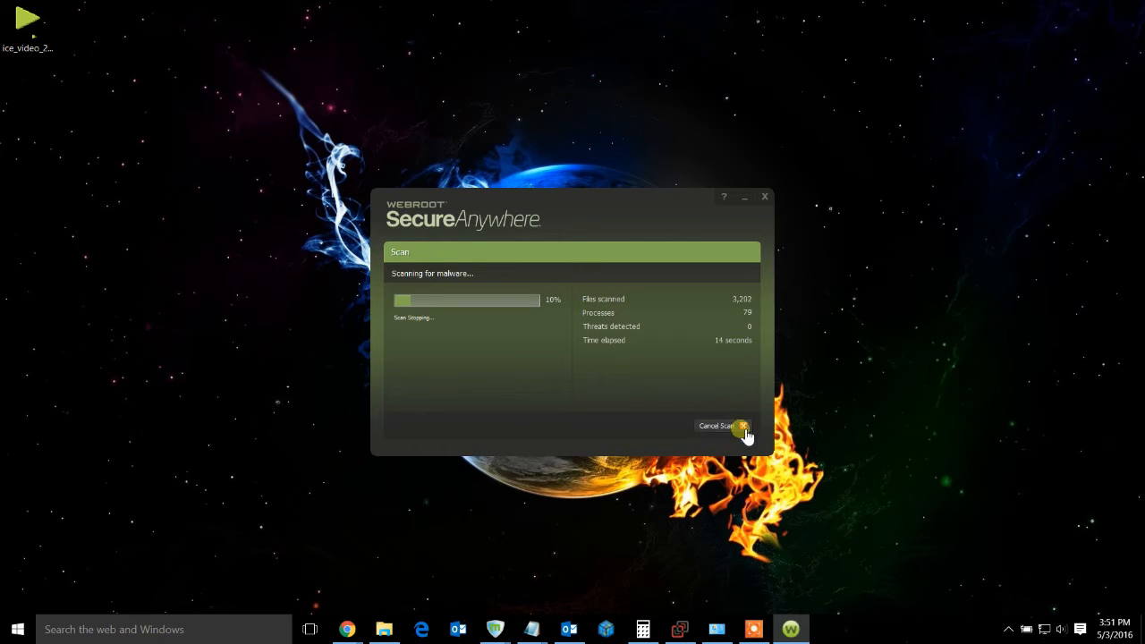
{"action": "left_click", "coordinate": [723, 426]}
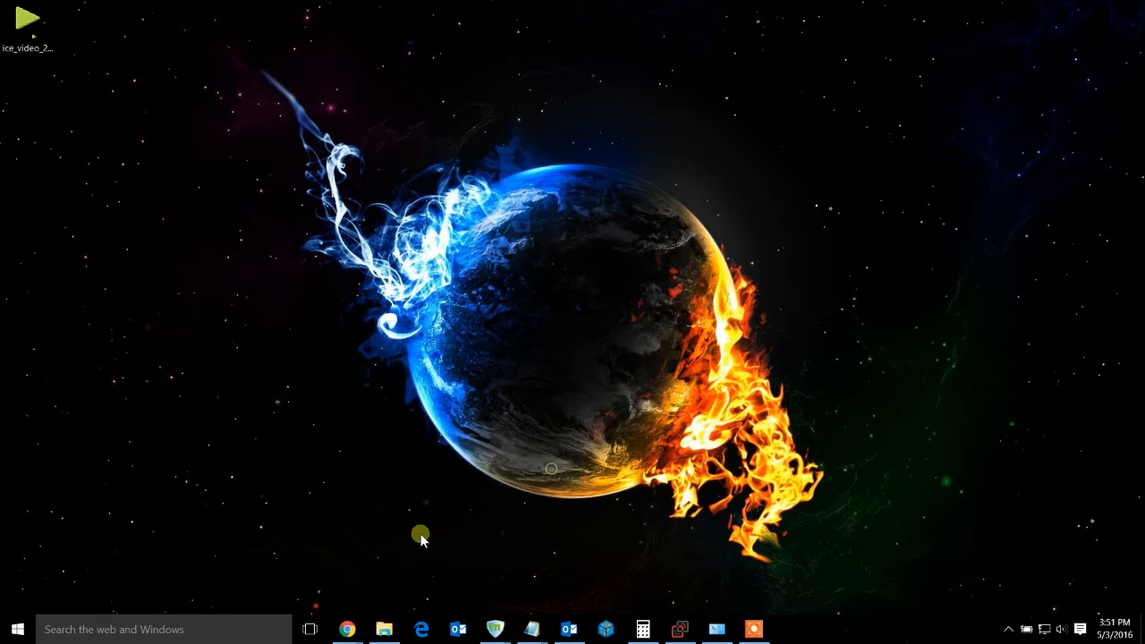
Launch File Explorer from the taskbar onto the Downloads folder with the zip archive.
{"action": "right_click", "coordinate": [383, 630]}
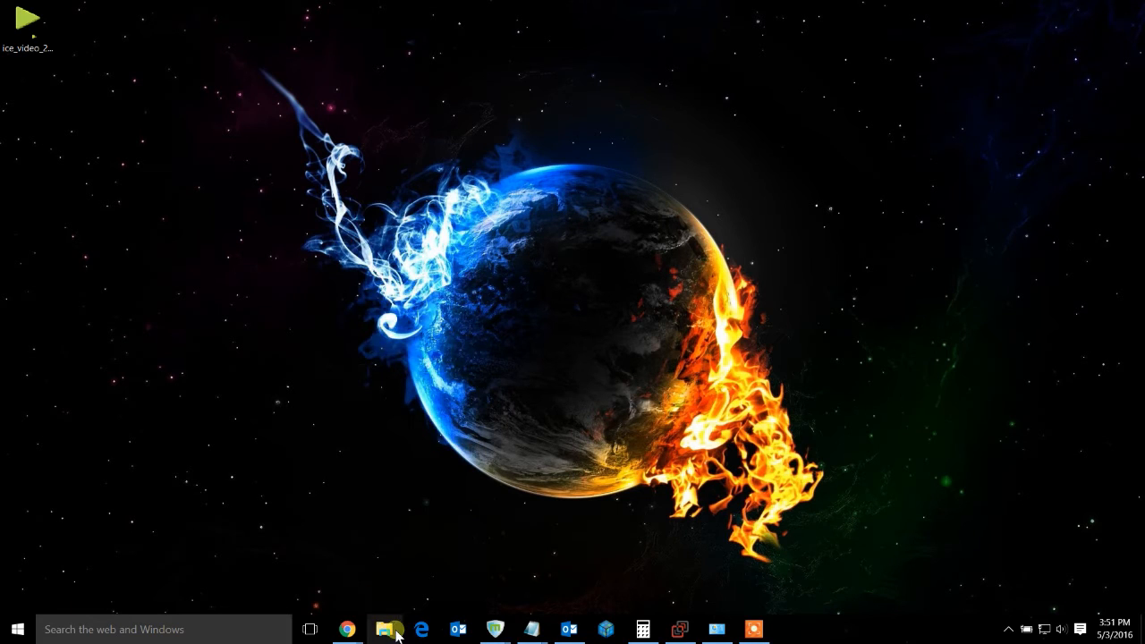
{"action": "left_click", "coordinate": [385, 630]}
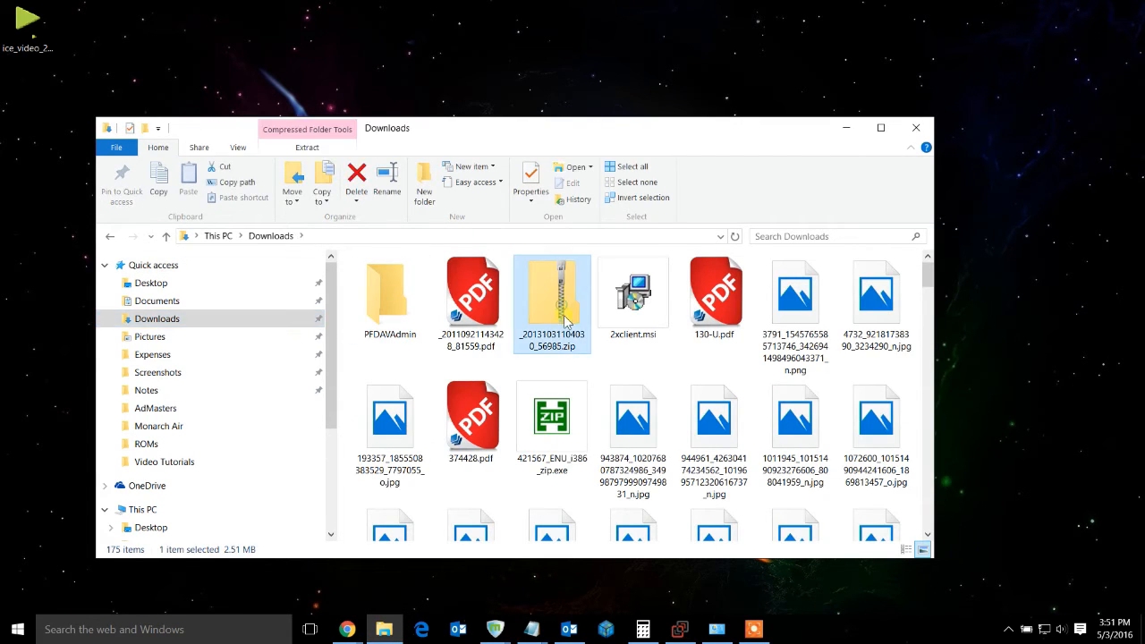
{"action": "mouse_move", "coordinate": [559, 322]}
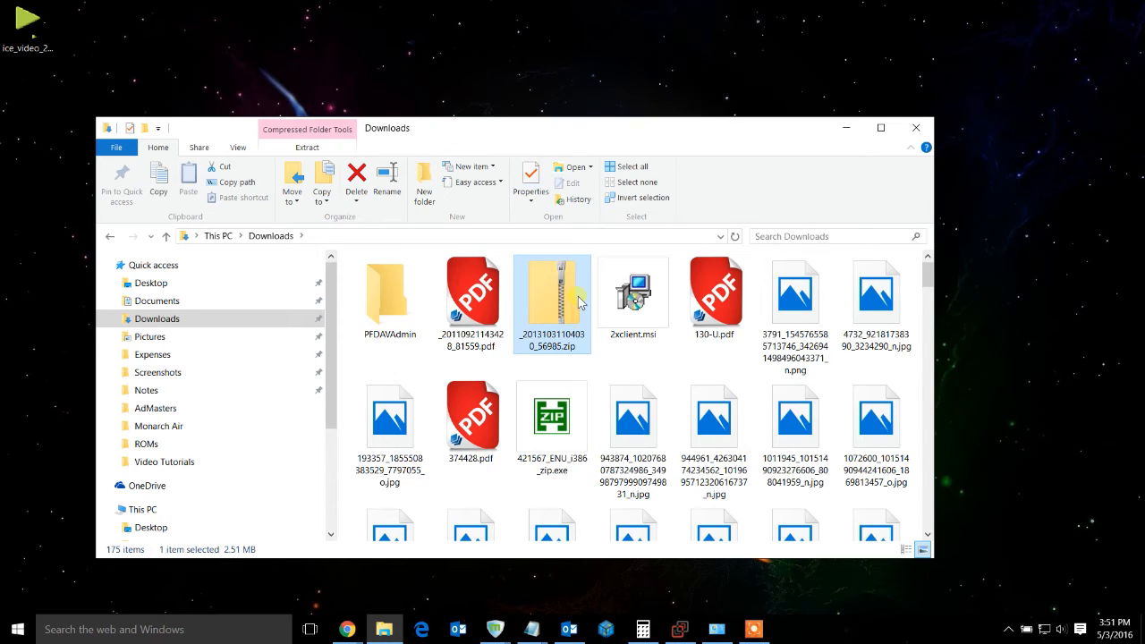
{"action": "mouse_move", "coordinate": [609, 349]}
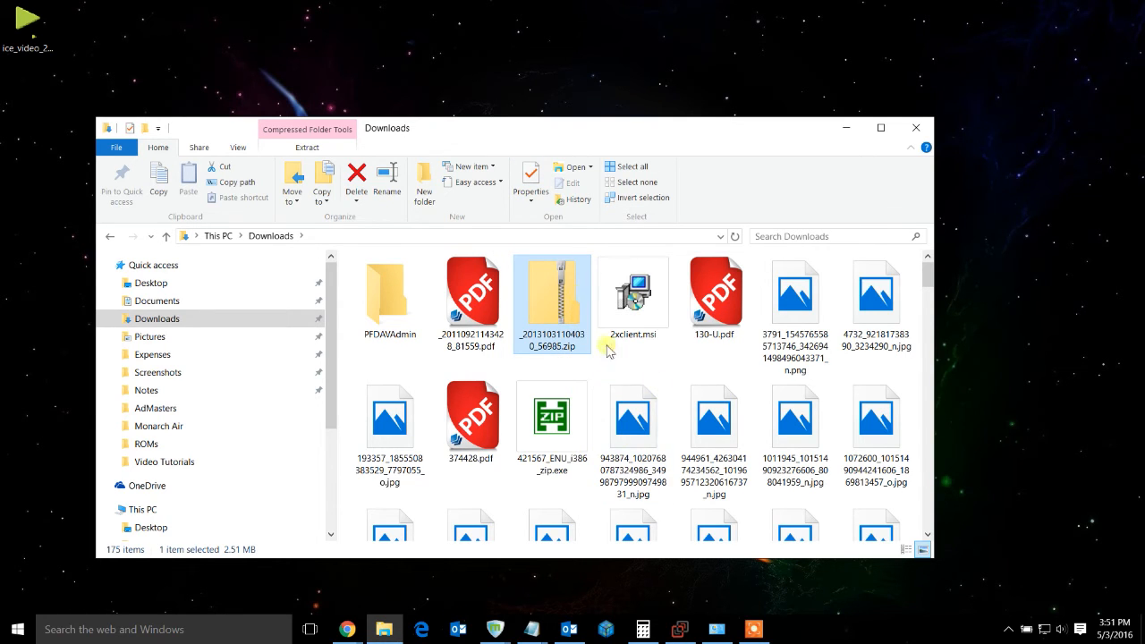
{"action": "mouse_move", "coordinate": [551, 295]}
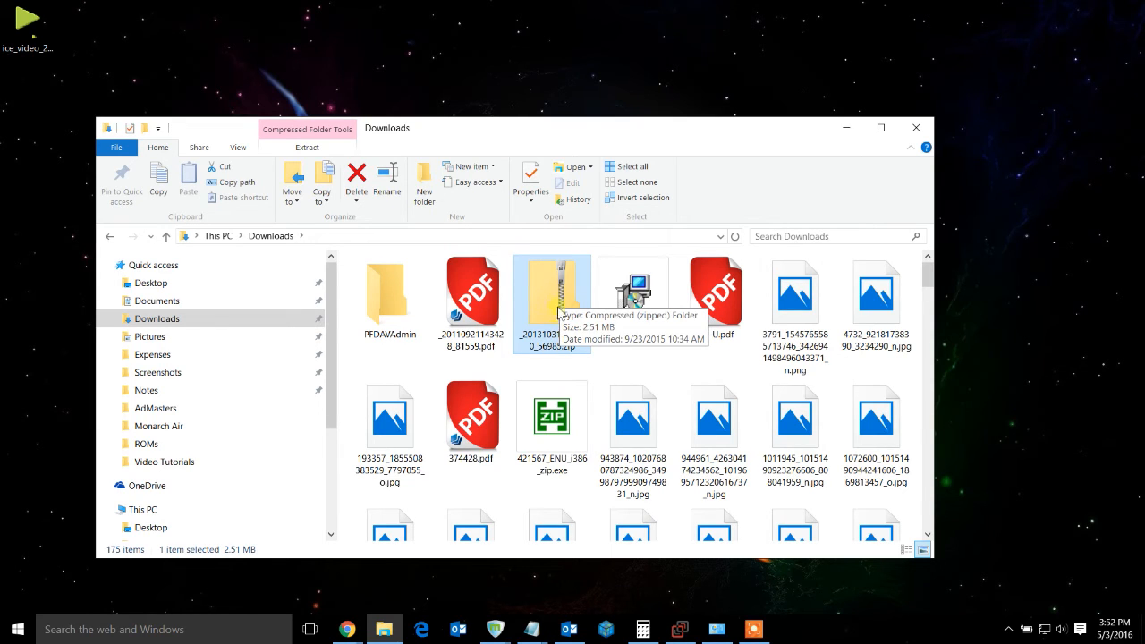
Scan the downloaded zip with Webroot, see no threats found, and dismiss the results.
{"action": "right_click", "coordinate": [552, 301]}
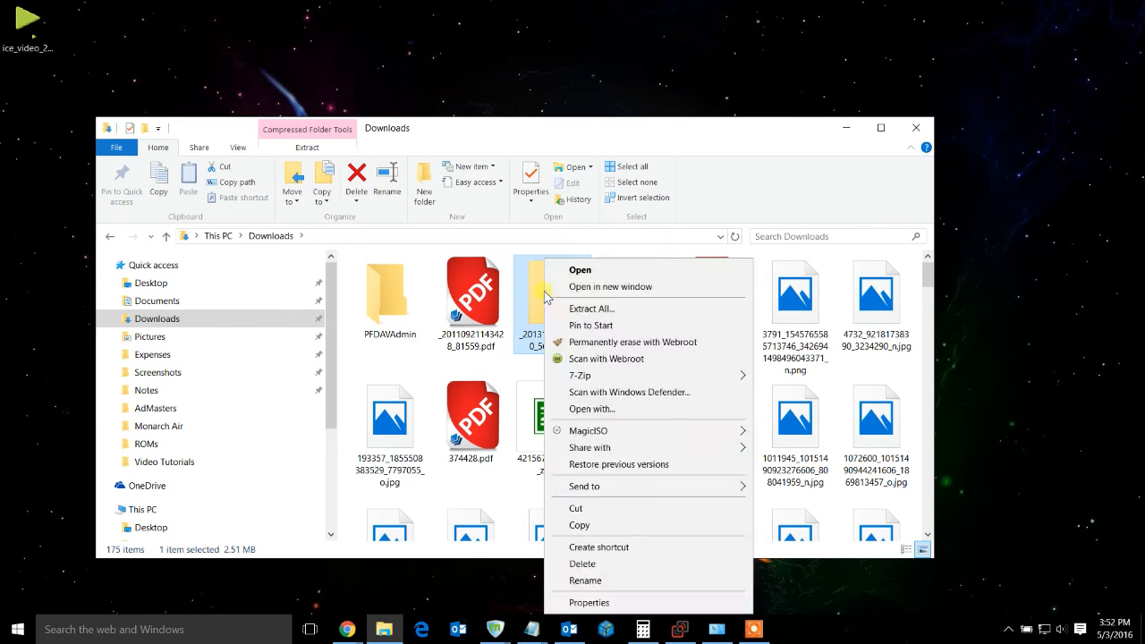
{"action": "left_click", "coordinate": [606, 358]}
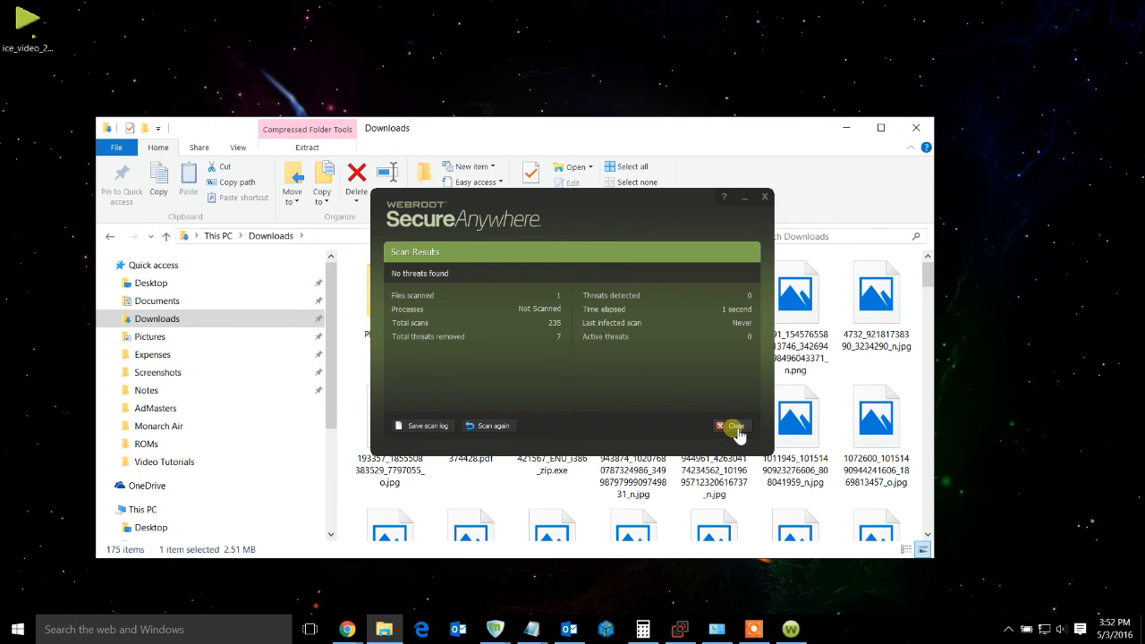
{"action": "left_click", "coordinate": [734, 426]}
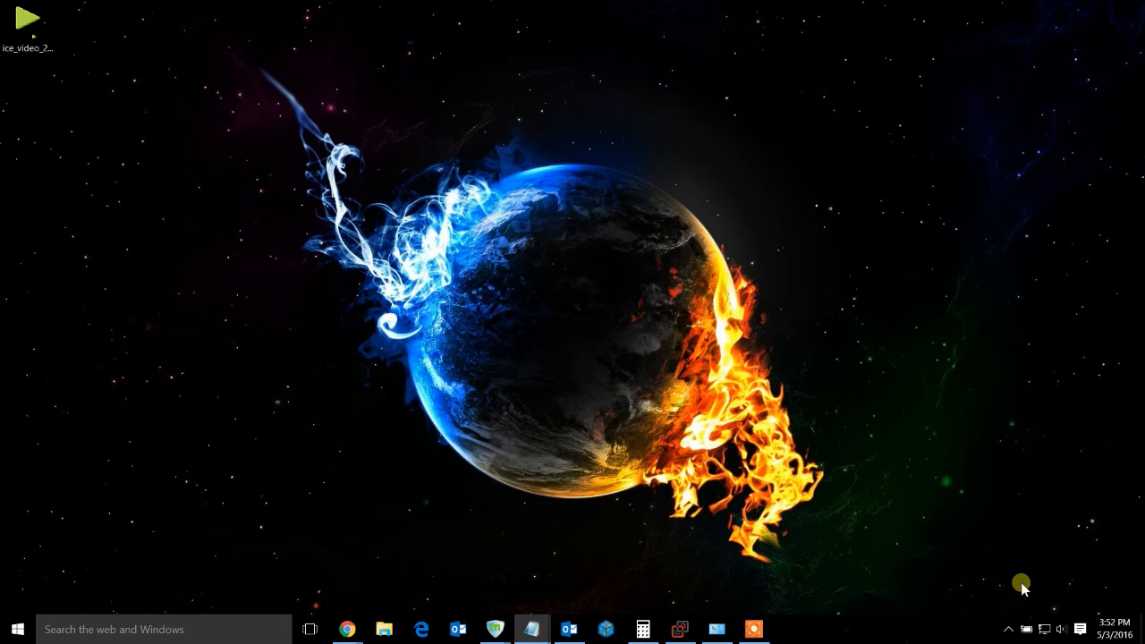
{"action": "mouse_move", "coordinate": [1013, 625]}
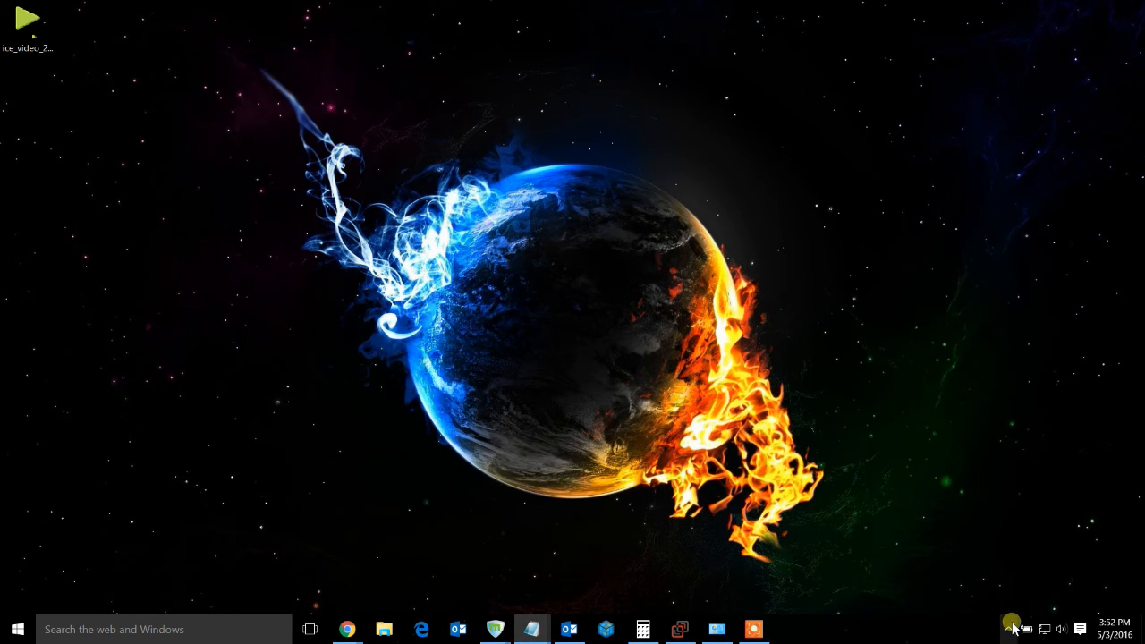
Show the Start menu with most-used apps, tiles and power options.
{"action": "left_click", "coordinate": [1009, 623]}
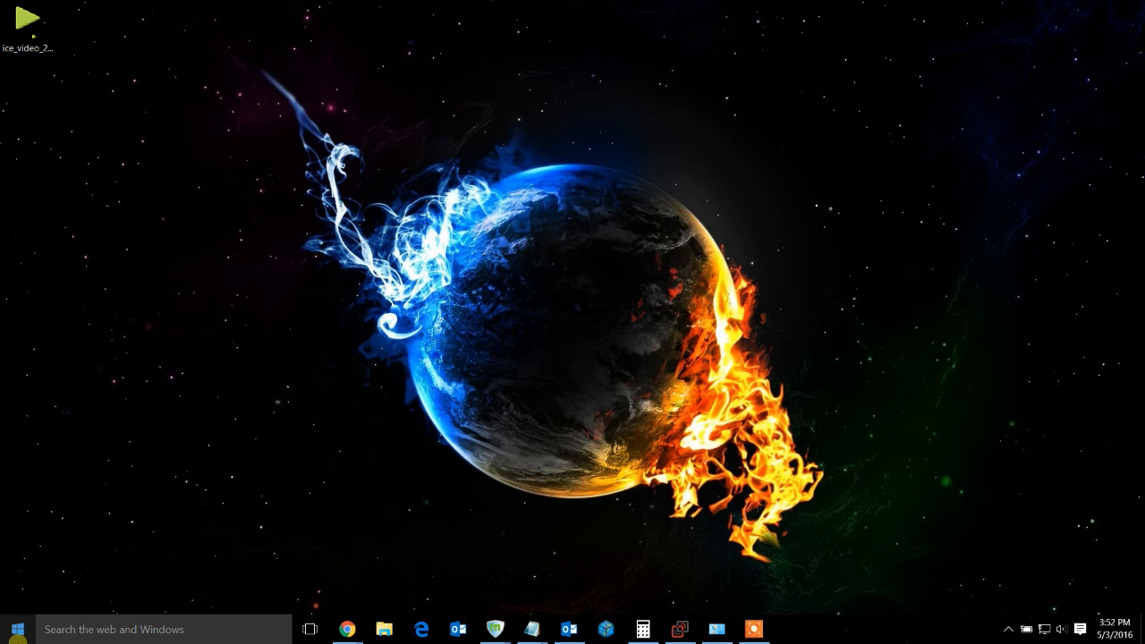
{"action": "left_click", "coordinate": [14, 630]}
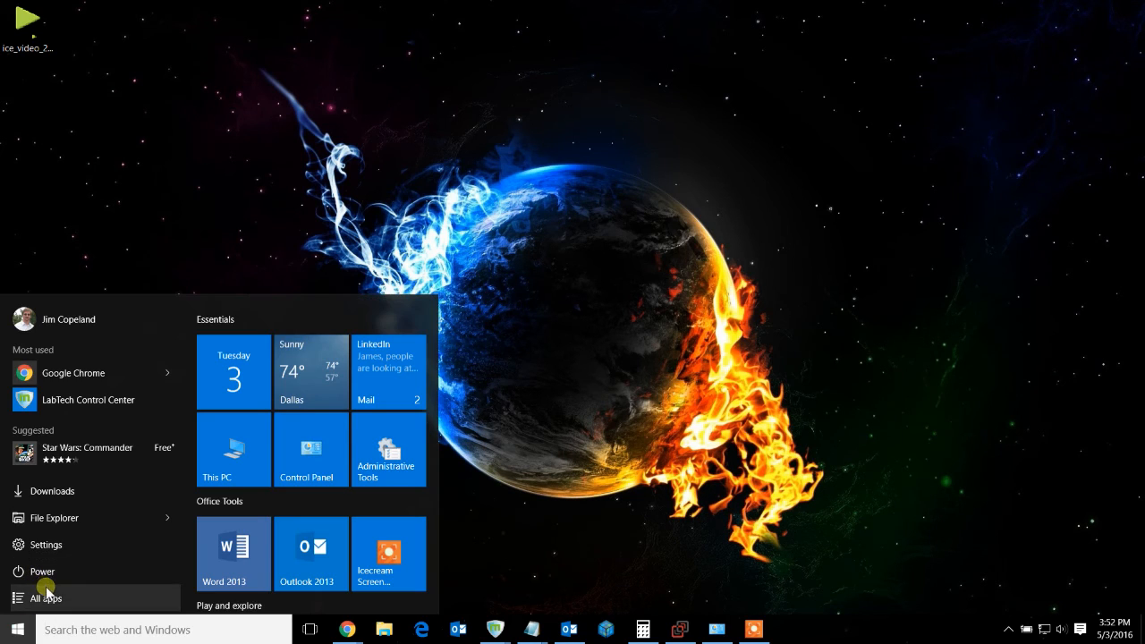